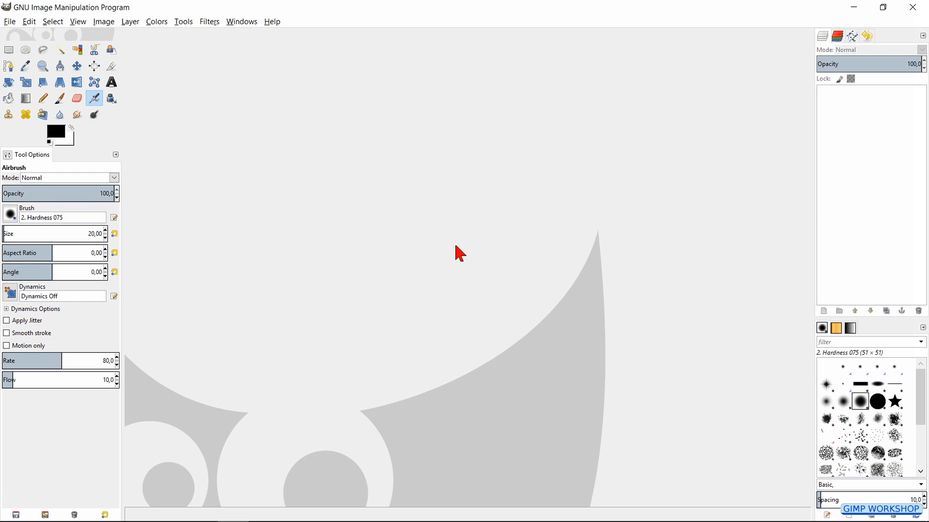
pyautogui.moveTo(421, 269)
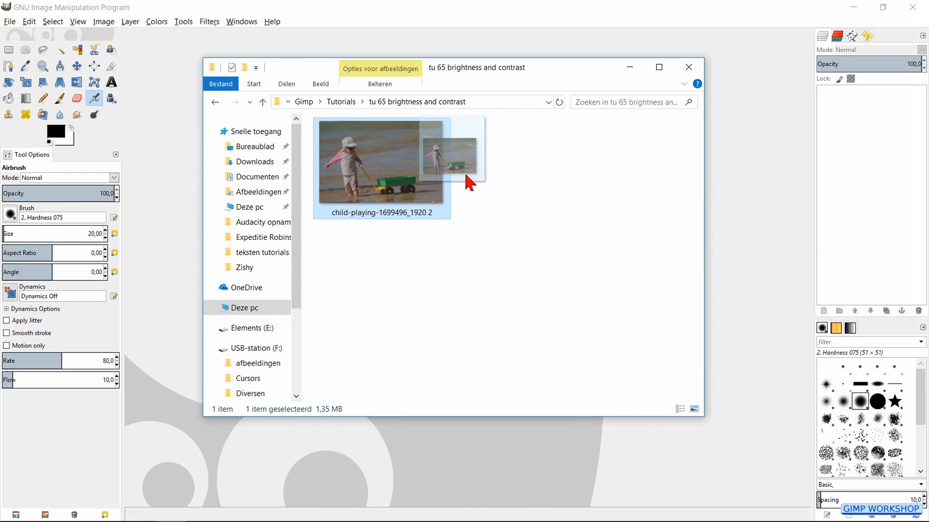
# - Open the beach photo of the child with the wagon and start Colors > Brightness-Contrast
pyautogui.doubleClick(381, 160)
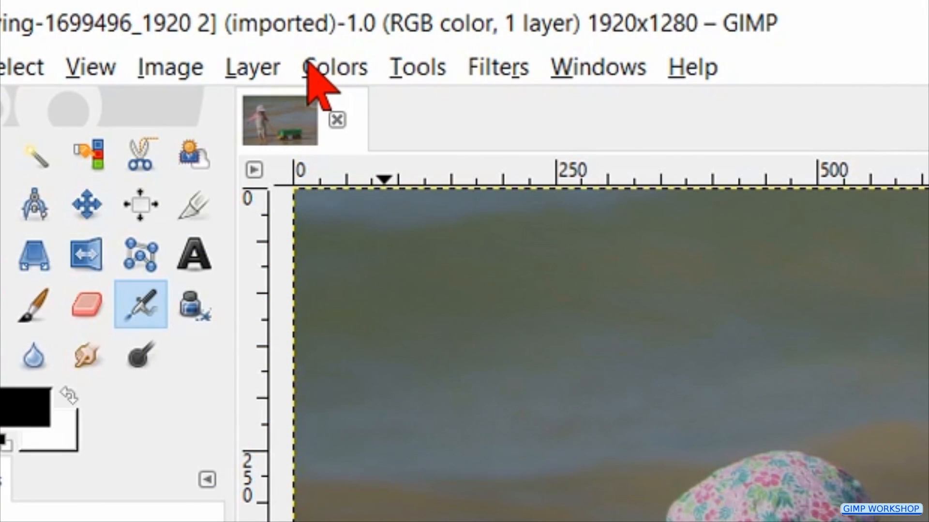
pyautogui.click(333, 65)
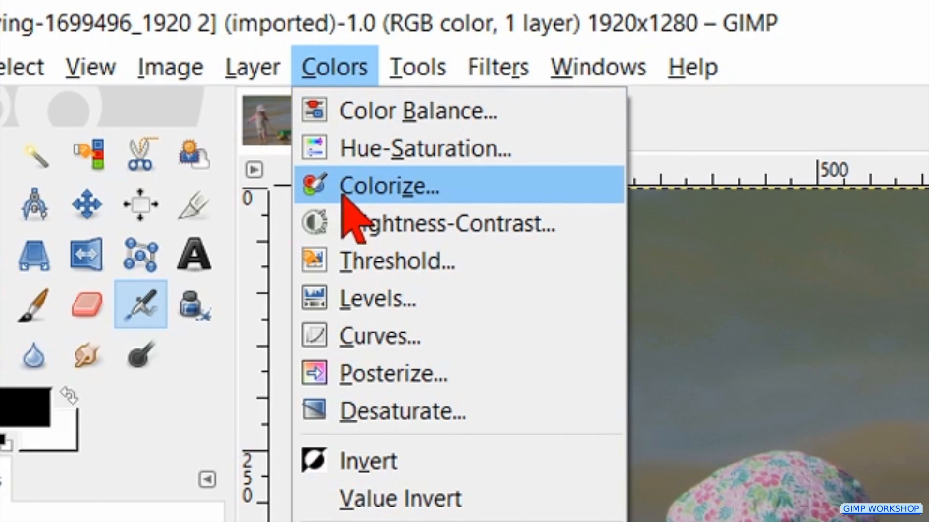
pyautogui.click(444, 223)
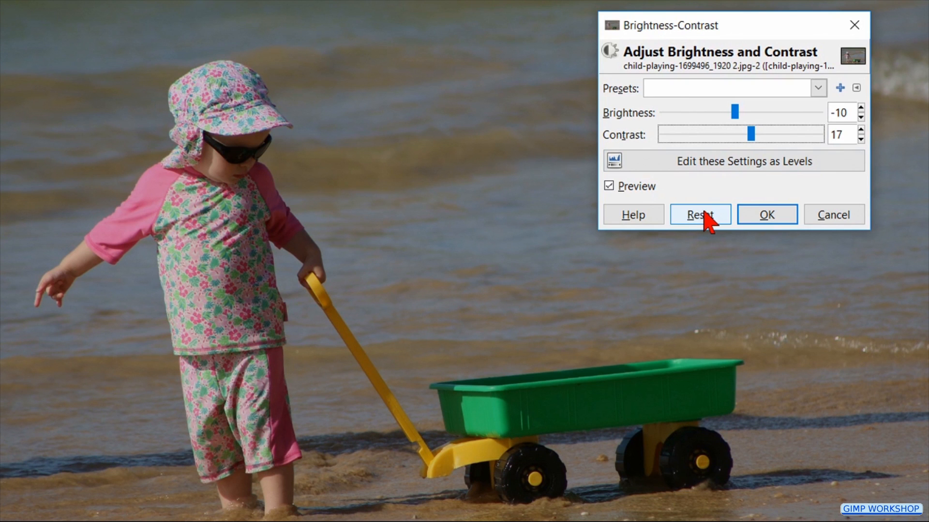
# - Reset the adjustment, compare the preview, and apply brightness 40 and contrast 40
pyautogui.click(700, 214)
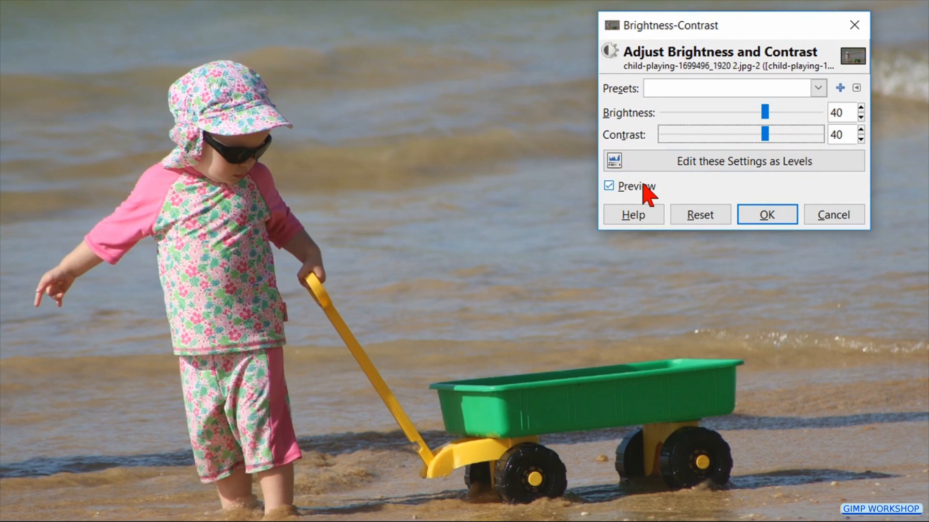
pyautogui.click(608, 186)
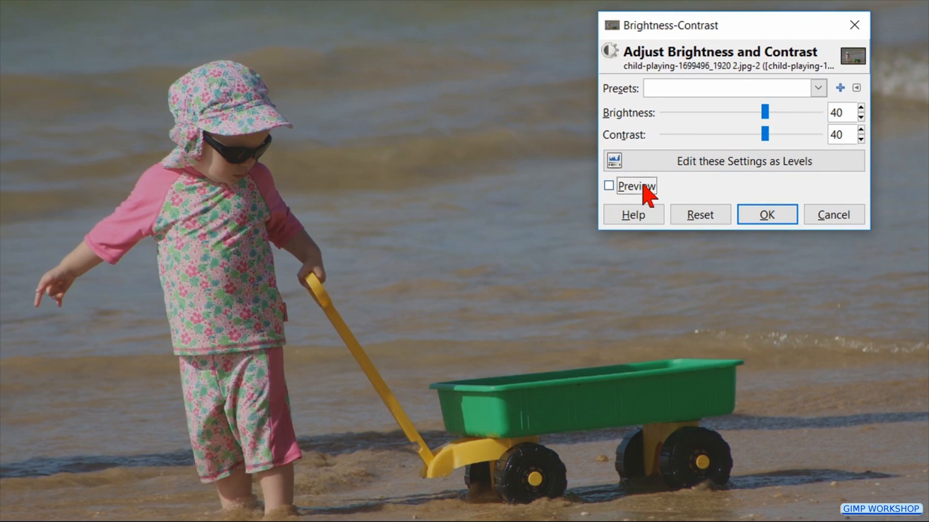
pyautogui.click(608, 185)
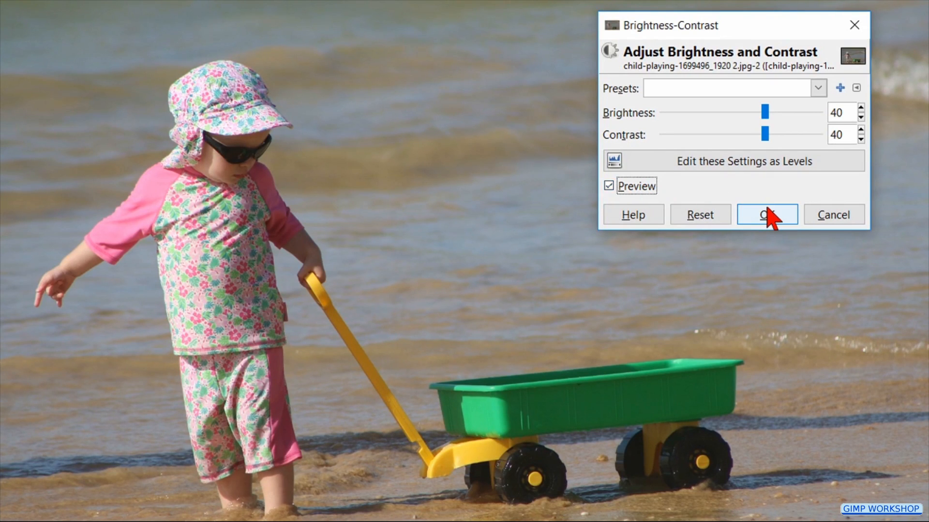
pyautogui.click(766, 214)
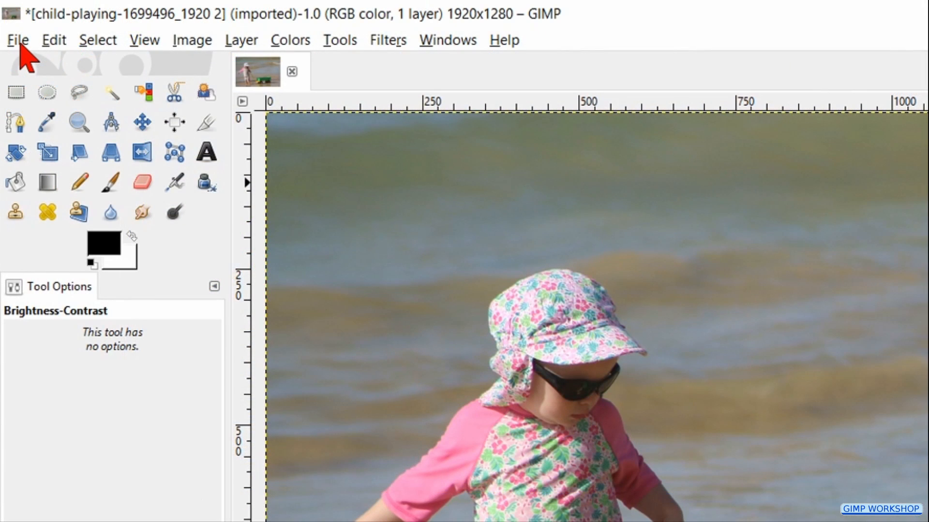
# - Start File > Export As to save the edited photo as a new file
pyautogui.click(18, 40)
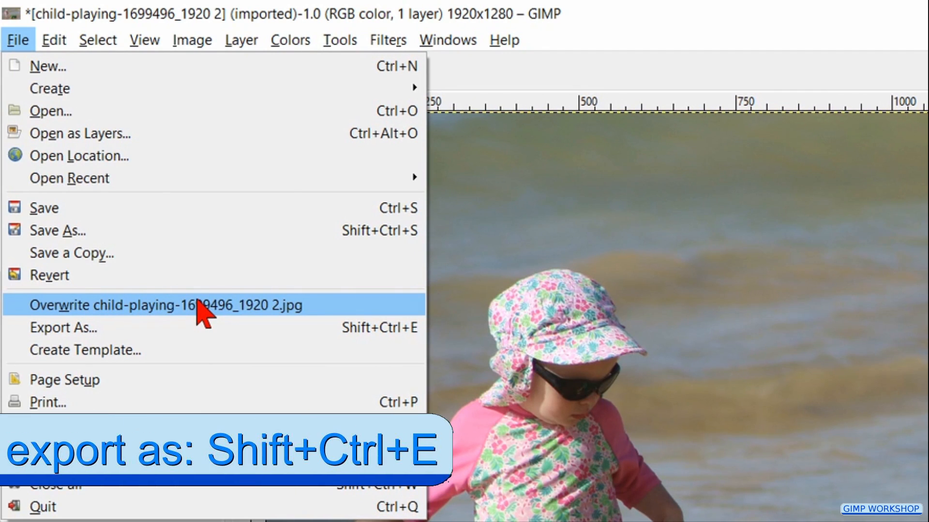
pyautogui.moveTo(207, 327)
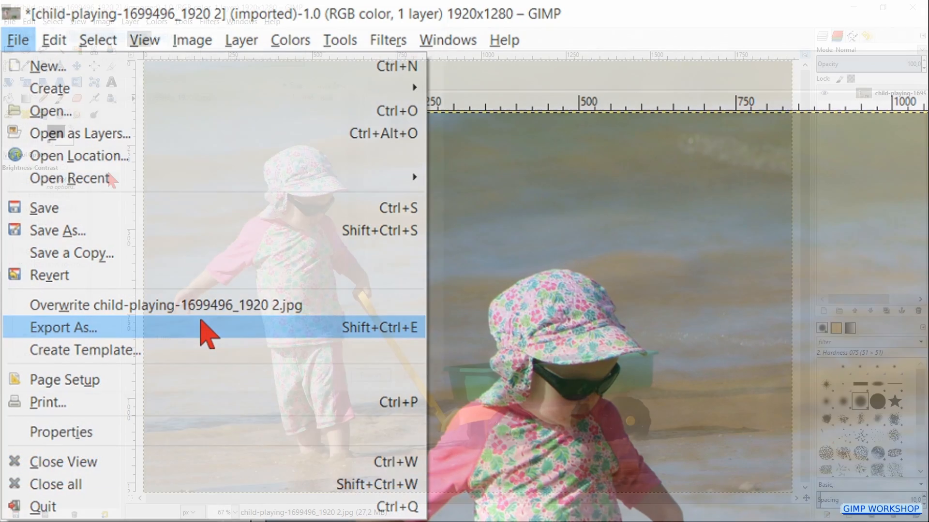
pyautogui.click(64, 328)
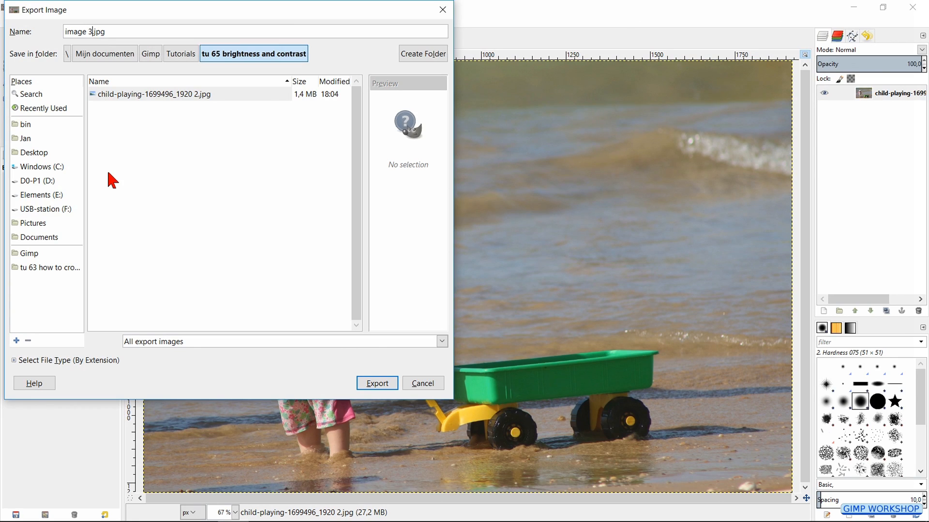
# - Export the photo as image 3.jpg at JPEG quality 100
pyautogui.click(376, 383)
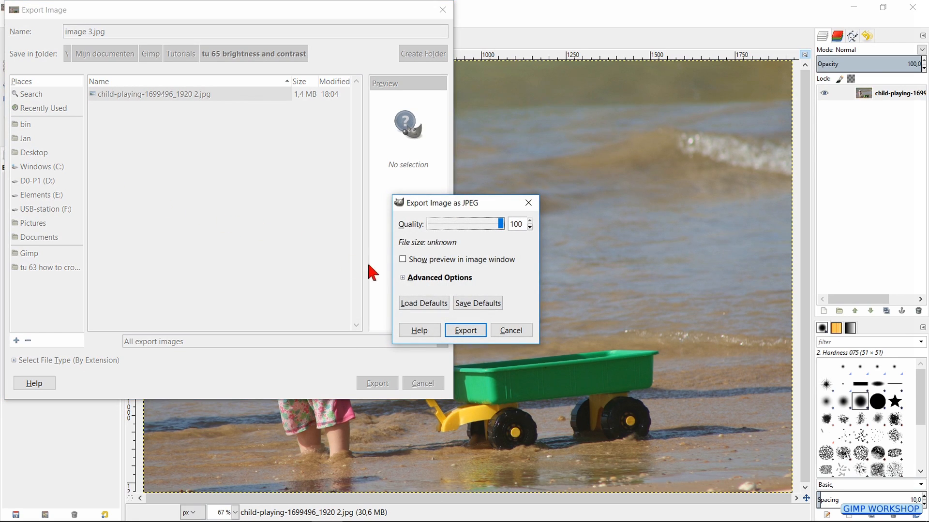
pyautogui.moveTo(465, 329)
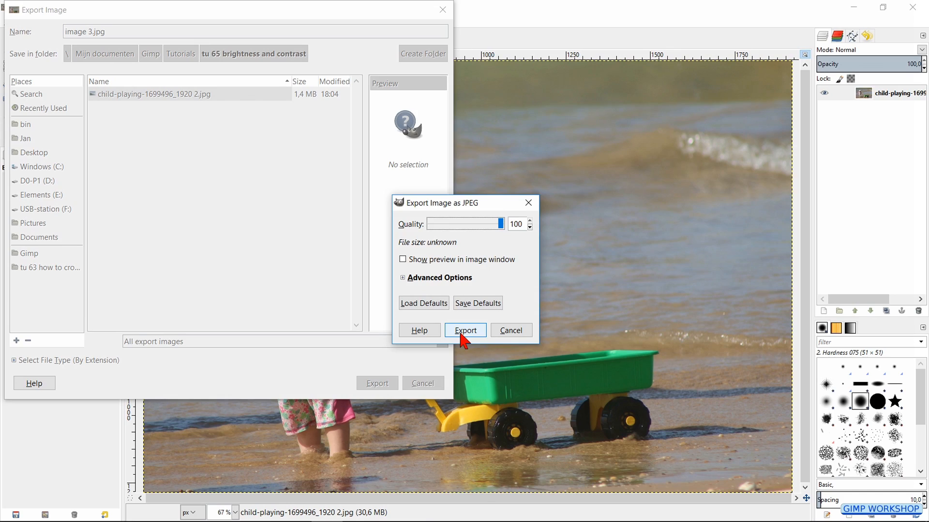
pyautogui.click(465, 330)
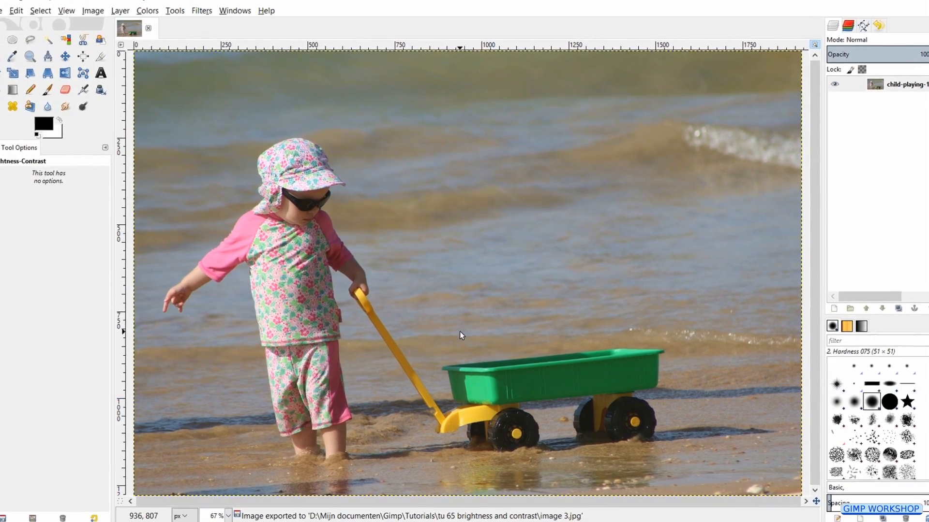